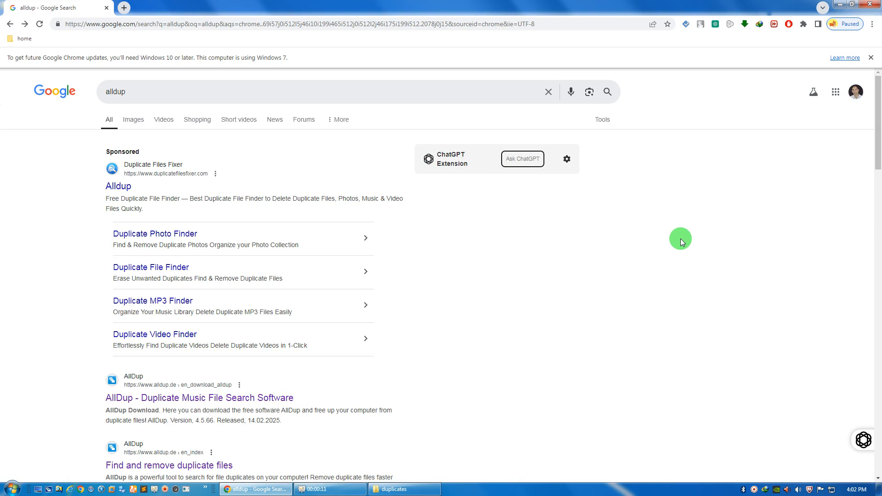
pyautogui.moveTo(142, 91)
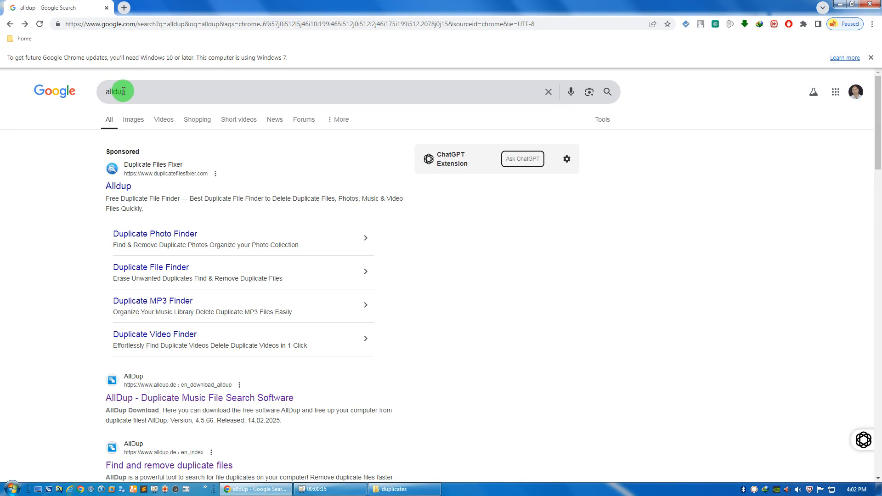
pyautogui.moveTo(137, 95)
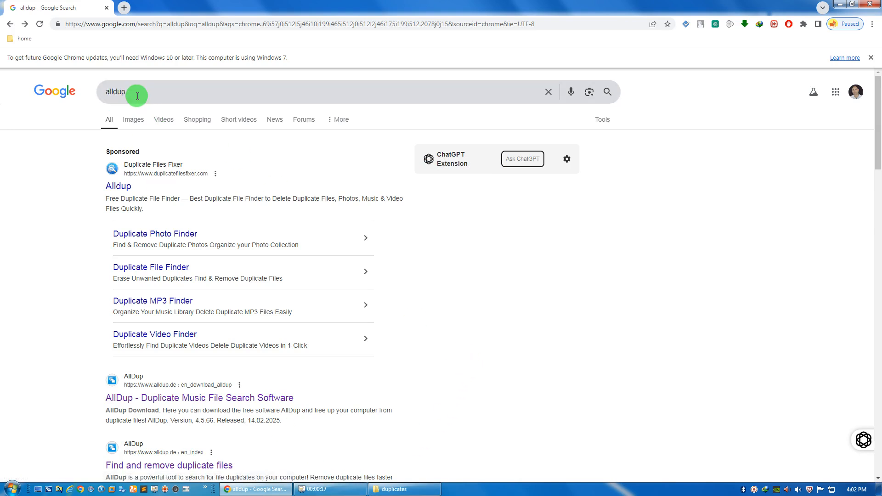
pyautogui.moveTo(210, 400)
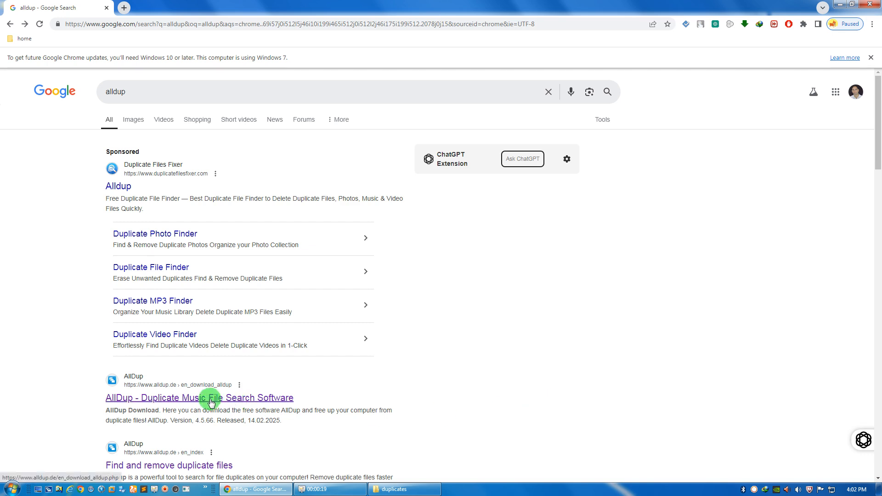
# Step: Download AllDupSetup.exe from the official AllDup page and confirm the already-downloaded file prompt
pyautogui.click(200, 398)
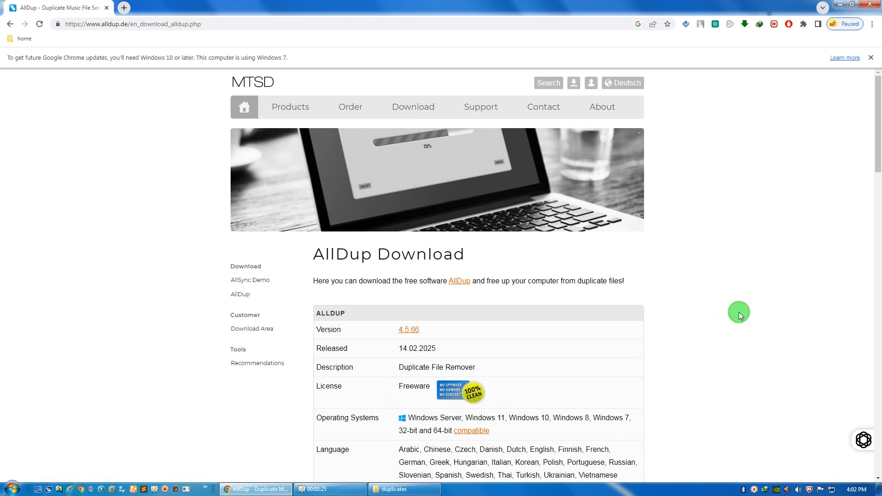
pyautogui.scroll(-3)
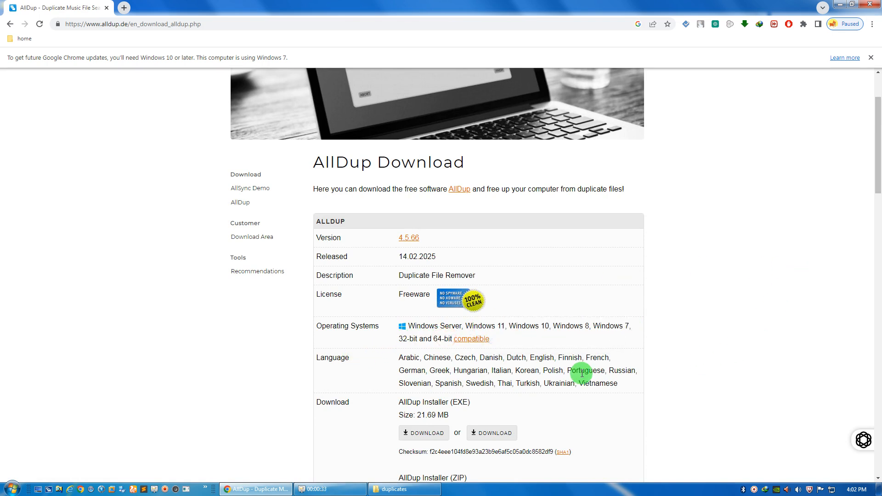
pyautogui.click(422, 433)
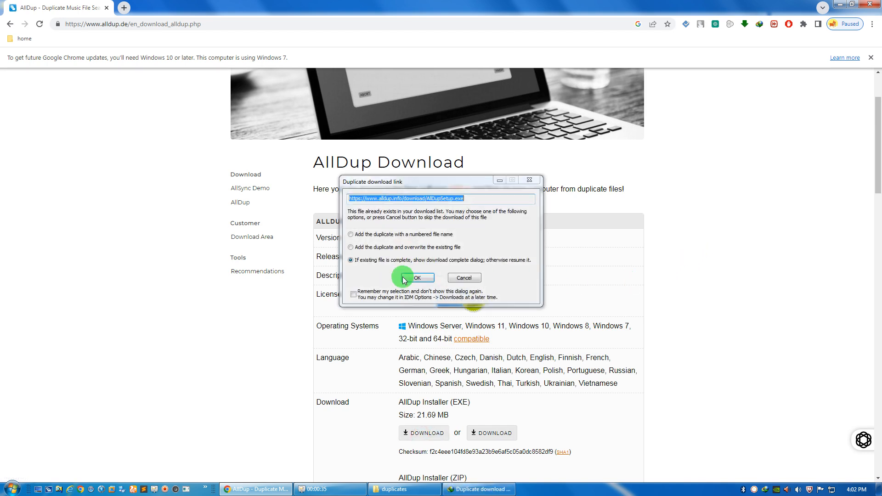
pyautogui.click(413, 277)
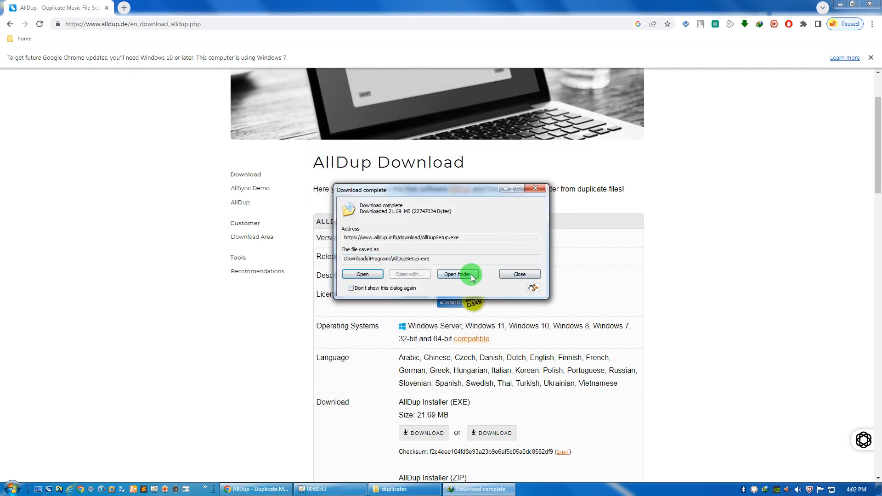
# Step: Run AllDupSetup.exe in English for all users with shortcuts and context-menu entry, unchecking Start AllDup
pyautogui.click(458, 274)
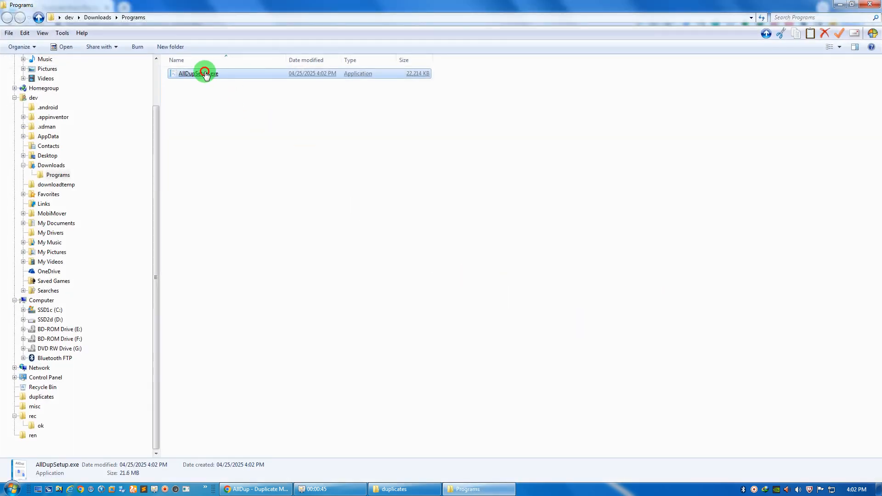
pyautogui.doubleClick(199, 73)
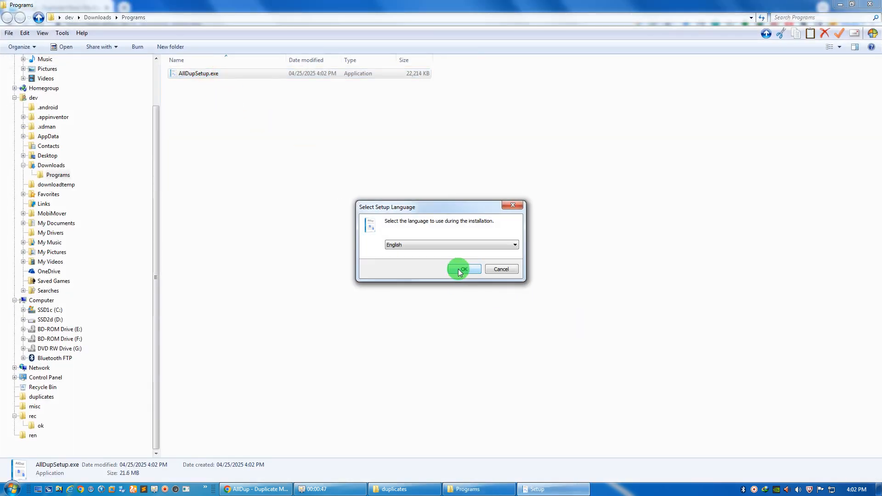
pyautogui.click(462, 269)
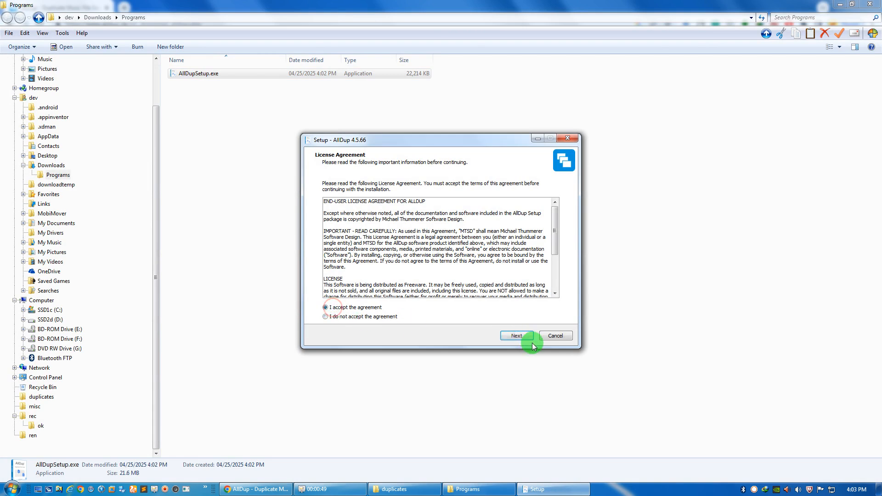
pyautogui.click(516, 335)
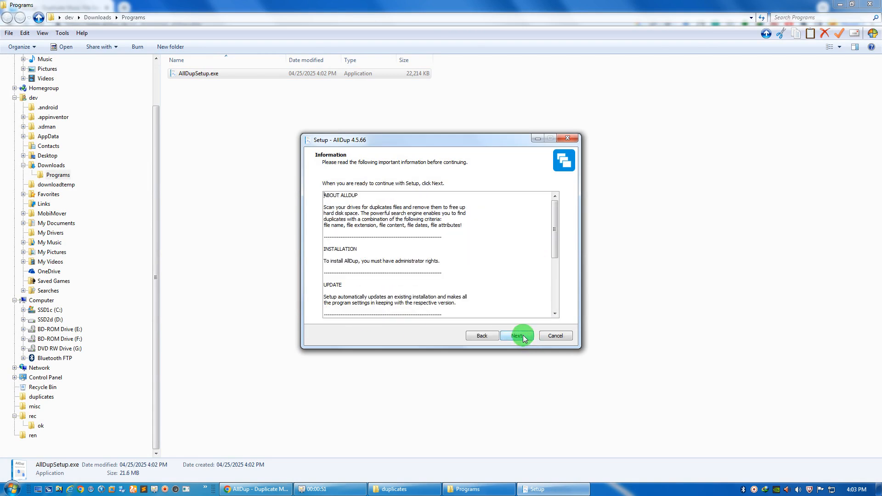
pyautogui.click(516, 336)
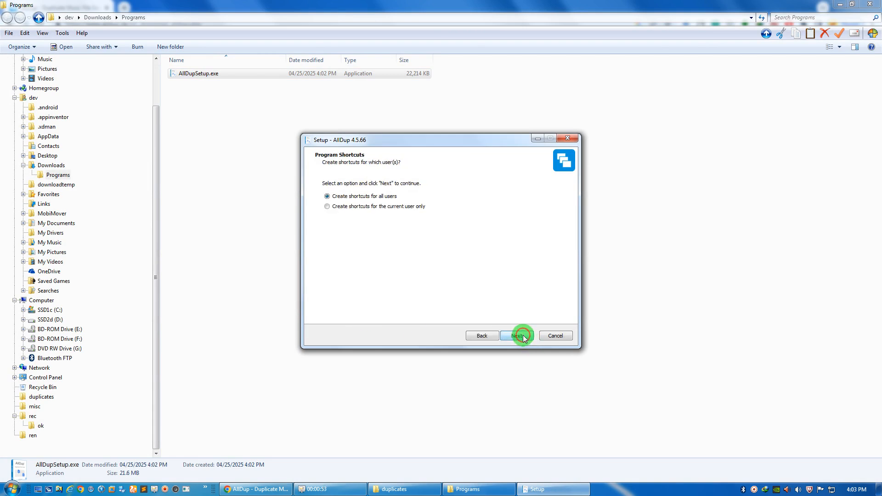
pyautogui.moveTo(504, 340)
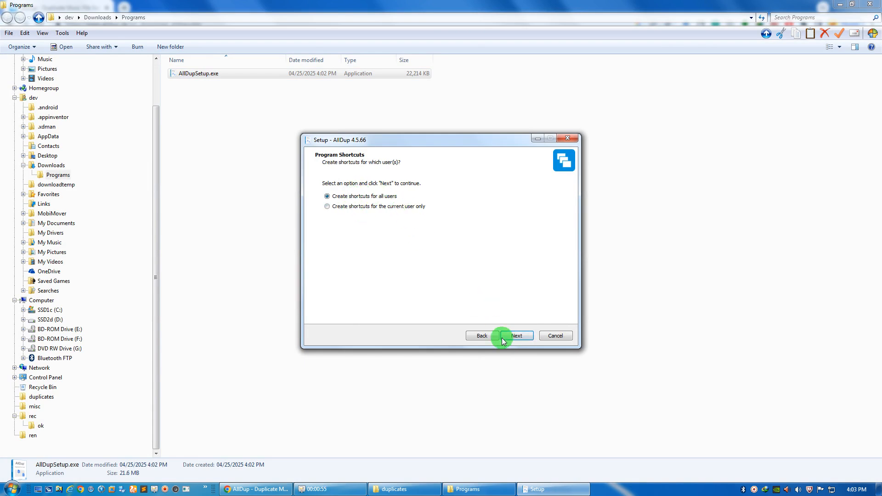
pyautogui.click(516, 336)
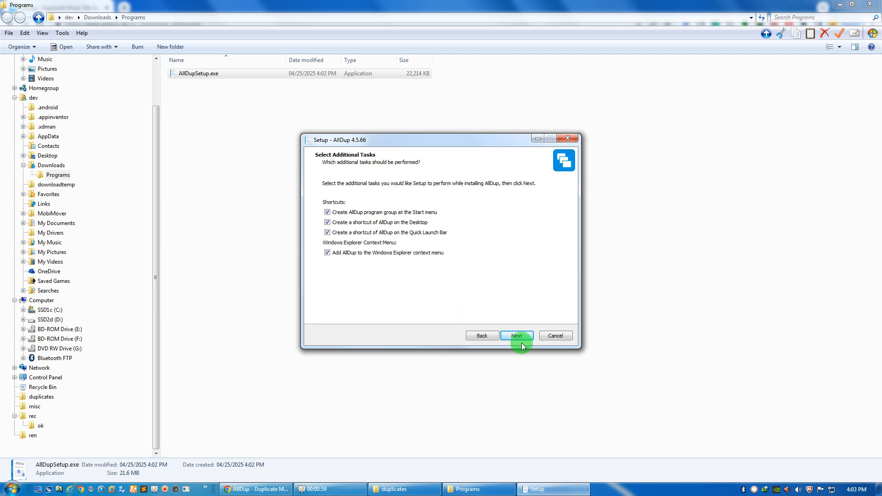
pyautogui.moveTo(349, 258)
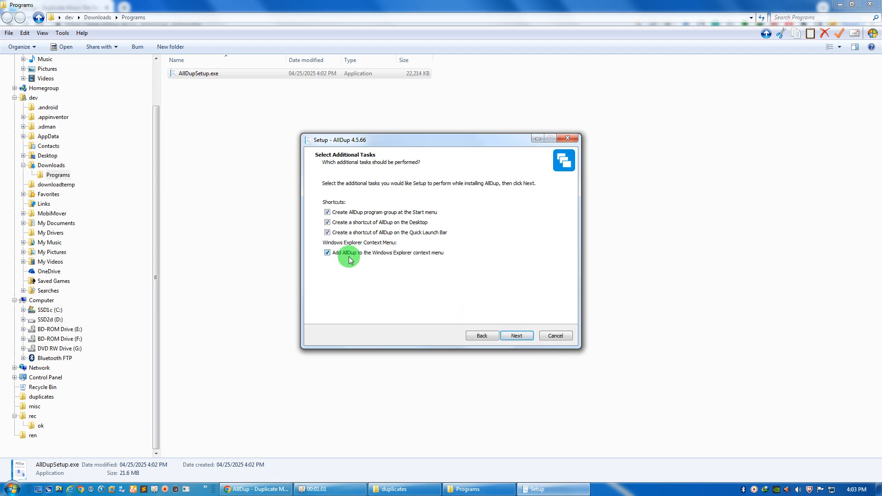
pyautogui.moveTo(445, 259)
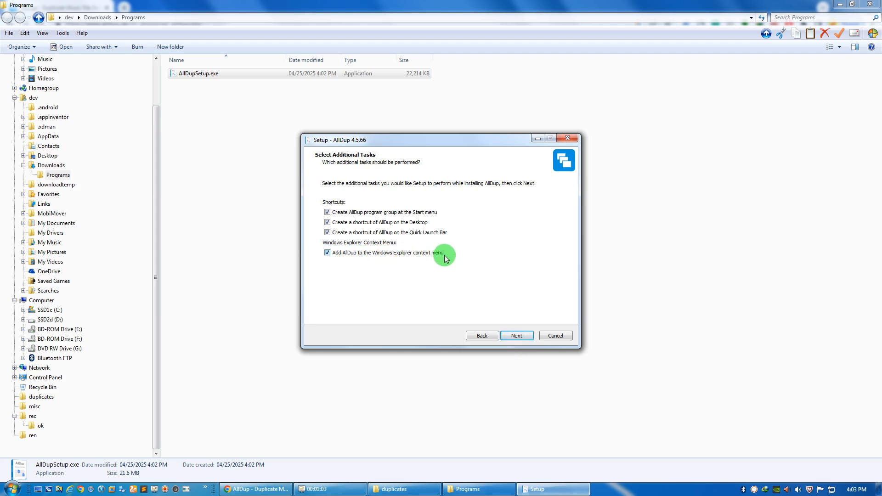
pyautogui.click(516, 335)
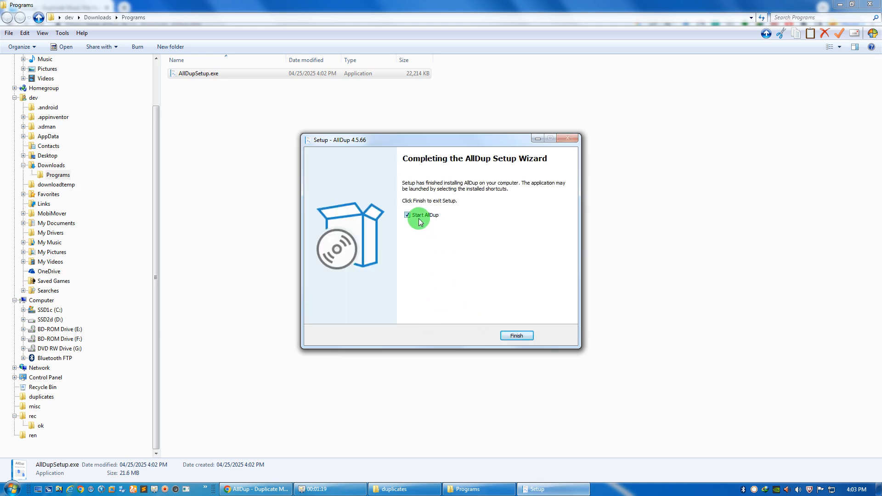
pyautogui.click(408, 215)
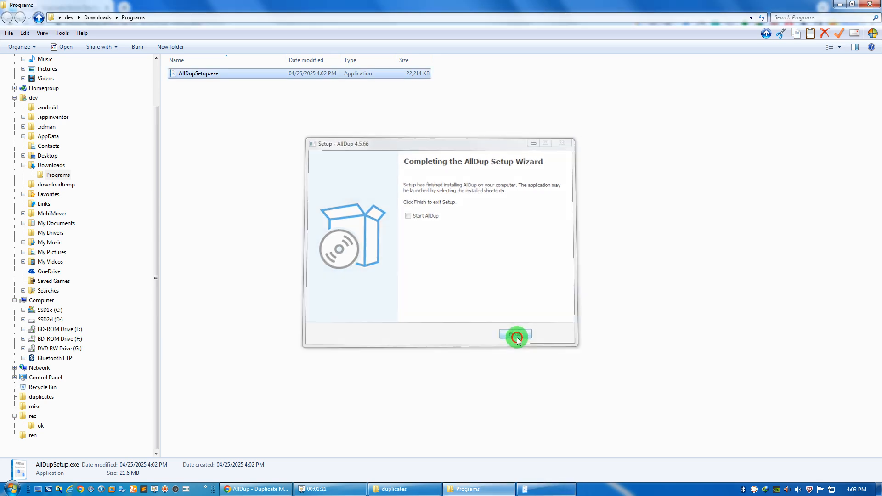
# Step: Finish setup and review the duplicates folder images, including 003.jpg and 009 - Copy.jpg
pyautogui.click(514, 335)
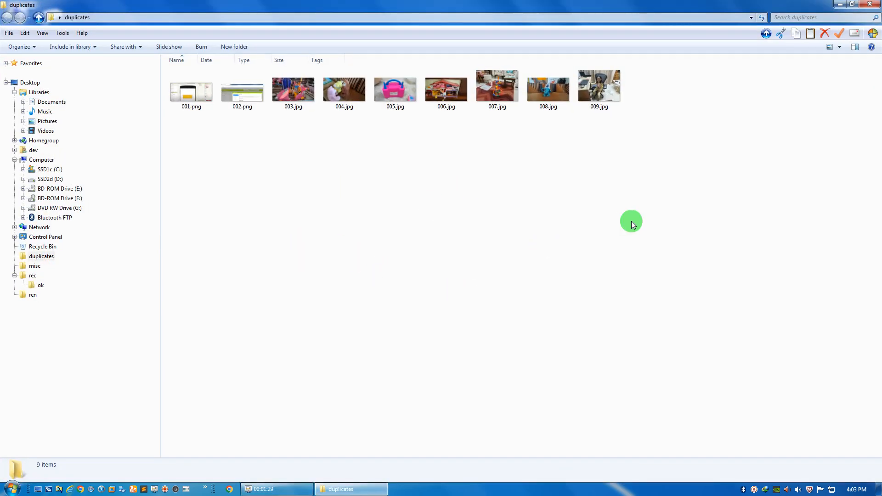
pyautogui.moveTo(519, 342)
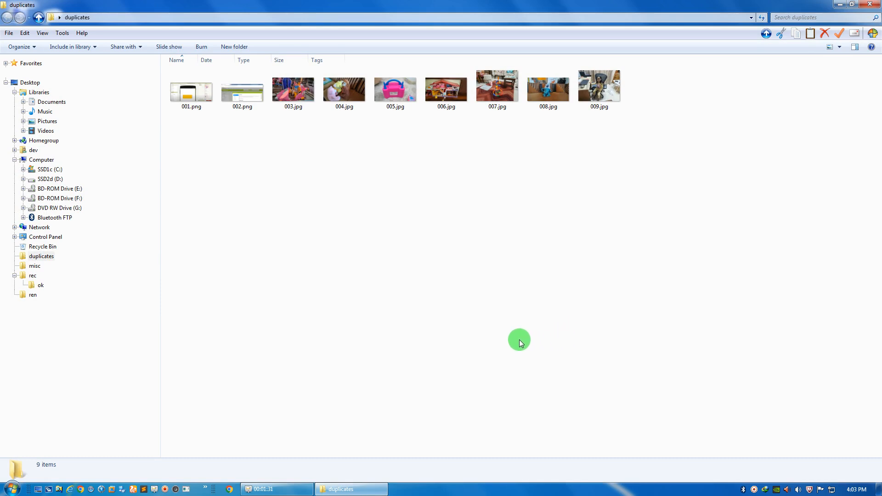
pyautogui.click(292, 89)
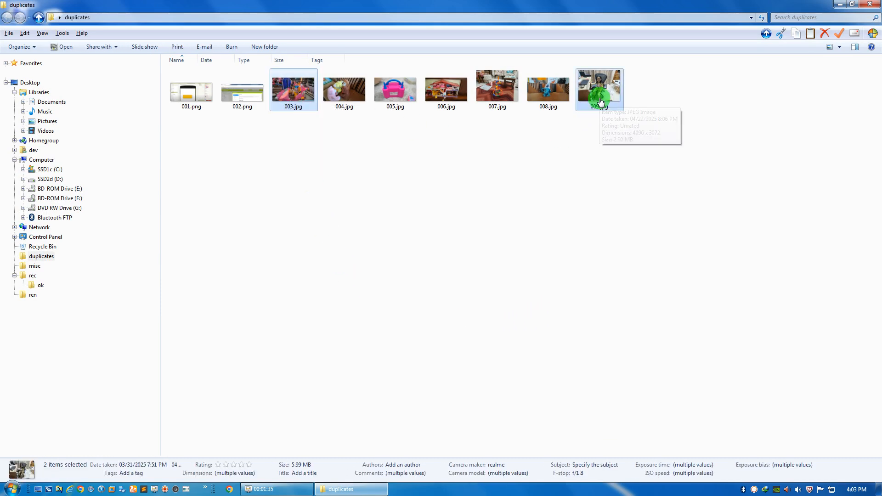
pyautogui.rightClick(600, 89)
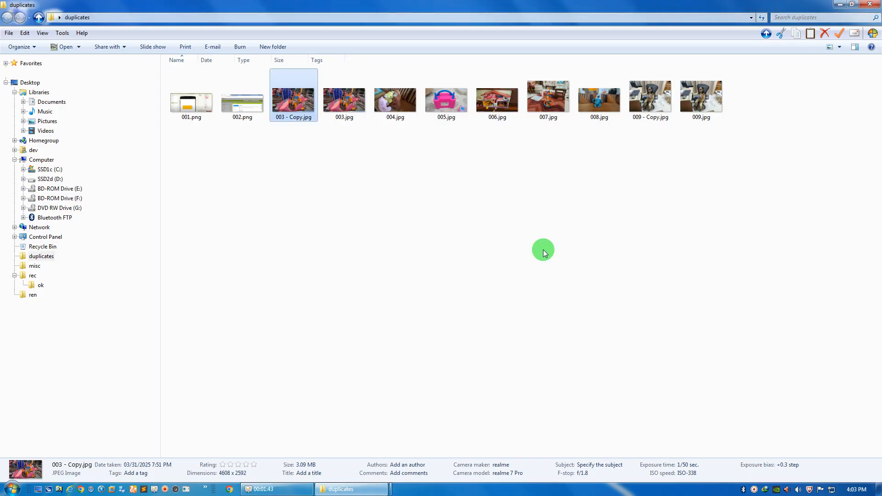
pyautogui.click(650, 96)
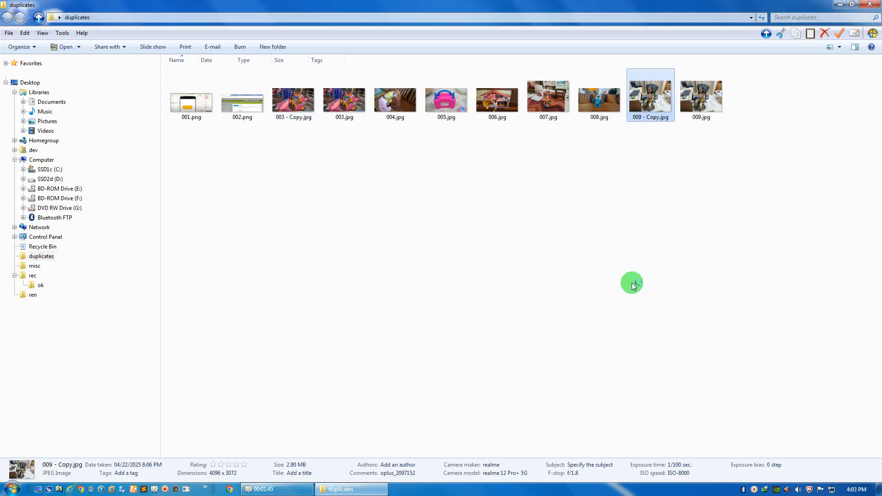
pyautogui.doubleClick(650, 95)
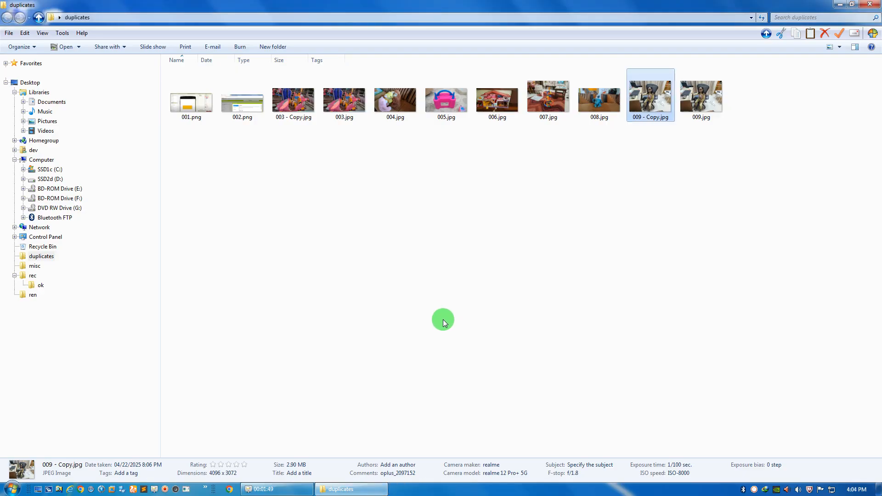
pyautogui.moveTo(543, 370)
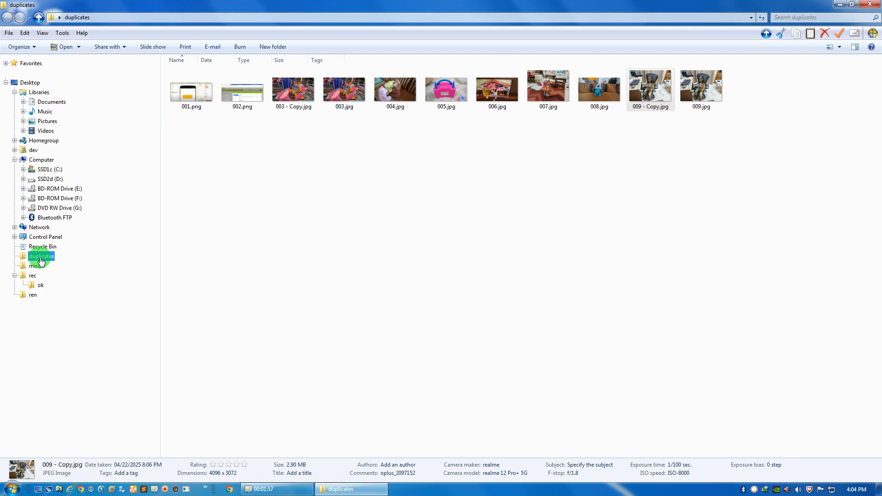
# Step: Show AllDup's Find-duplicates-by choices from the duplicates folder's right-click menu
pyautogui.rightClick(41, 257)
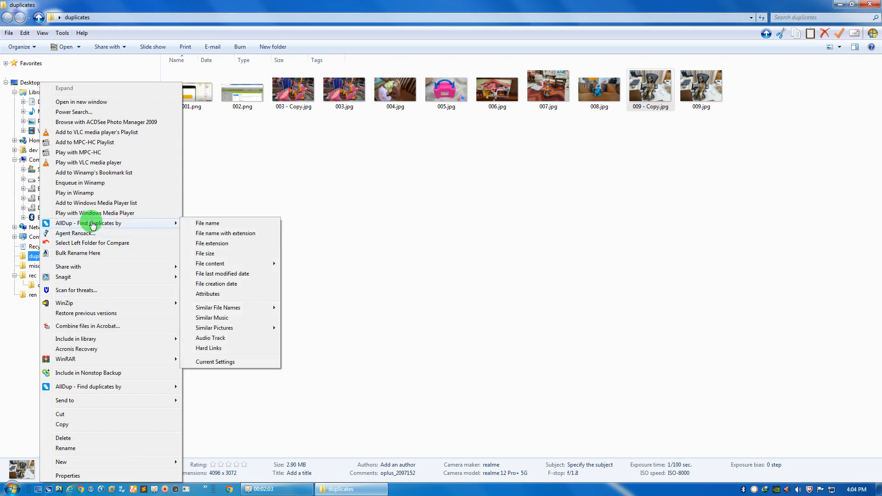
pyautogui.moveTo(228, 226)
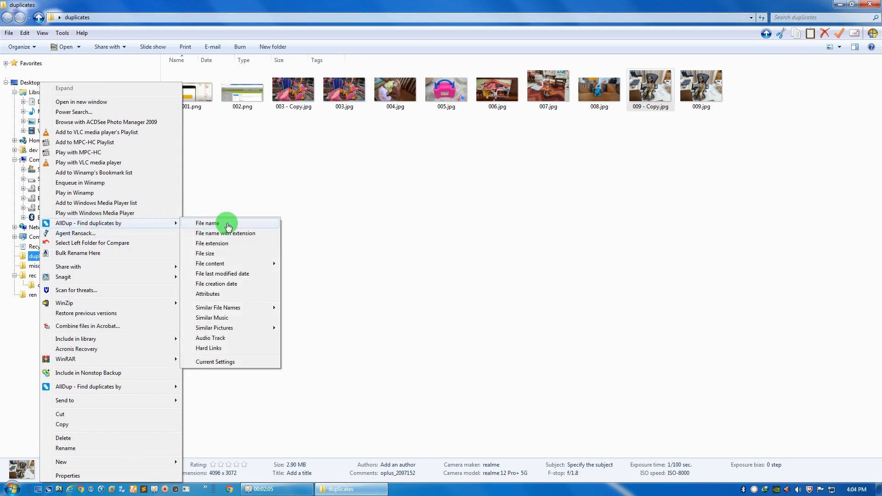
pyautogui.moveTo(220, 266)
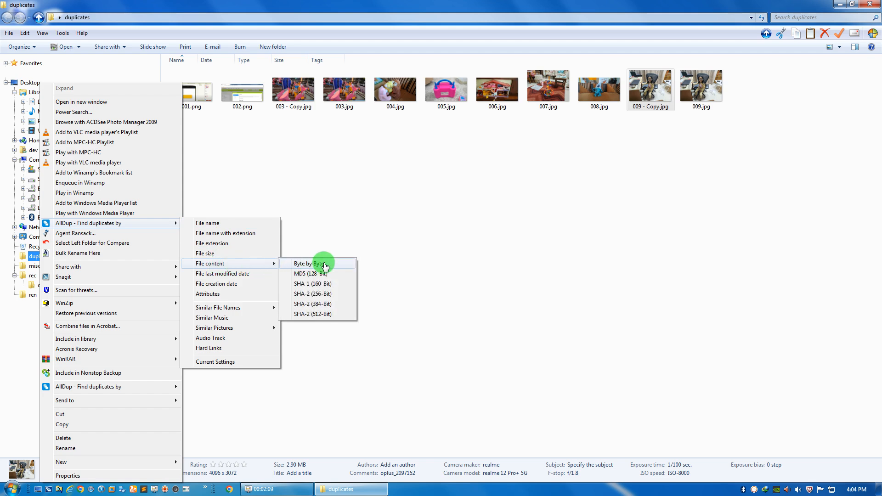
pyautogui.click(309, 264)
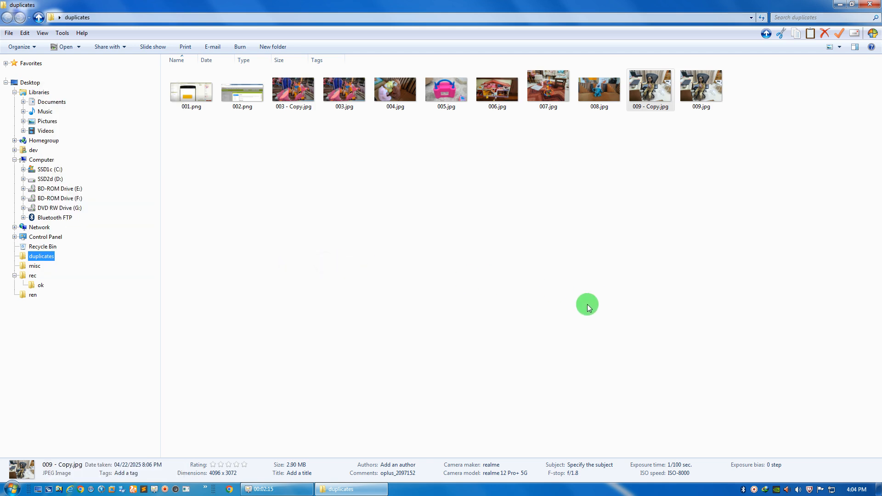
pyautogui.moveTo(129, 309)
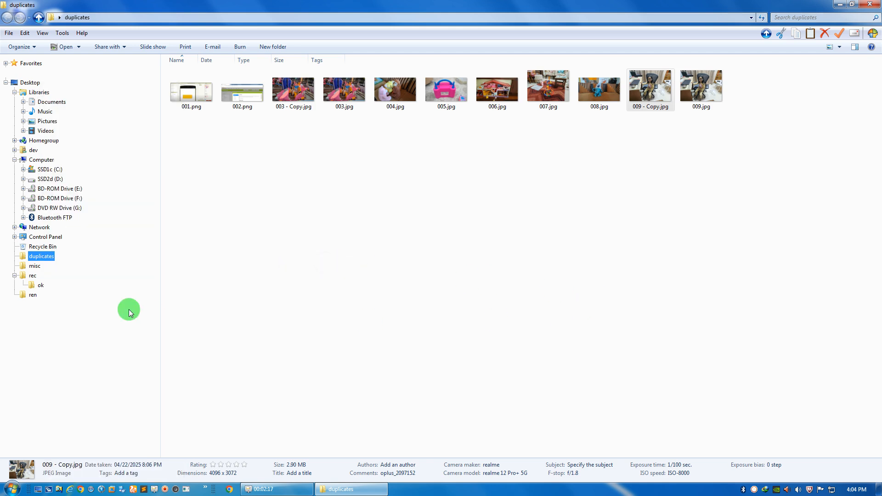
pyautogui.rightClick(42, 257)
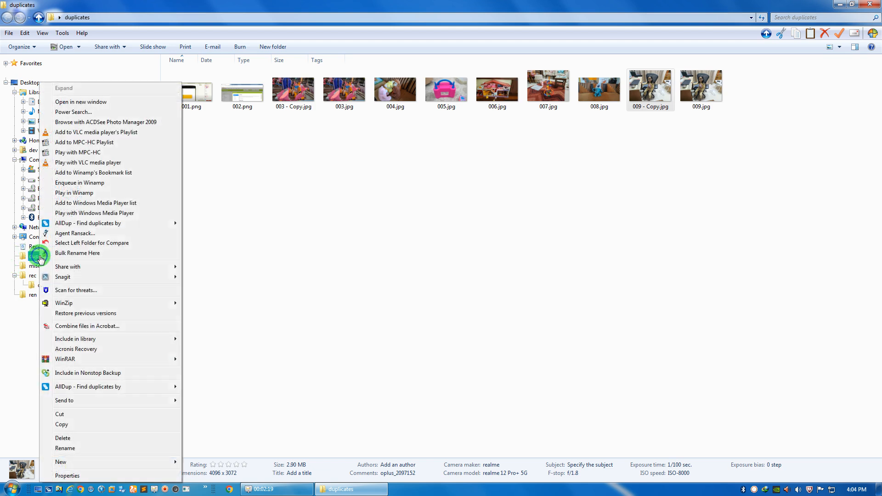
pyautogui.moveTo(81, 267)
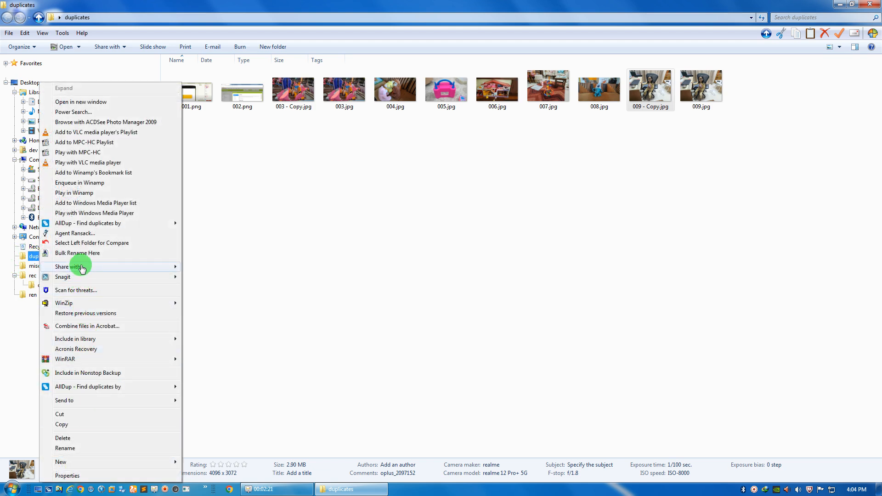
pyautogui.moveTo(83, 377)
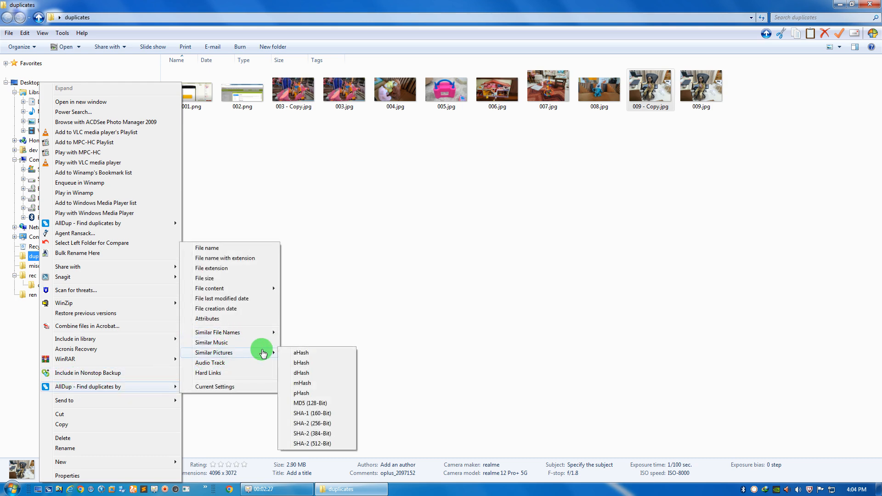
pyautogui.moveTo(304, 355)
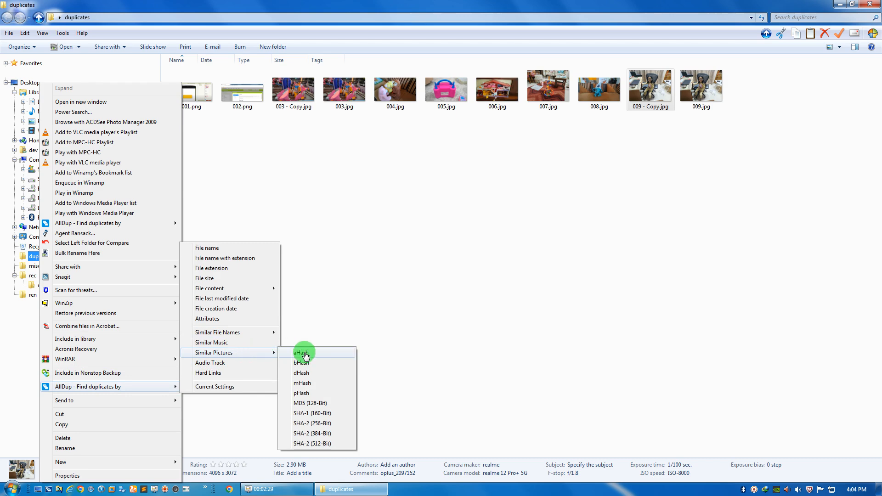
# Step: Run an aHash similar-picture search on the duplicates folder, finding two duplicate groups
pyautogui.click(310, 403)
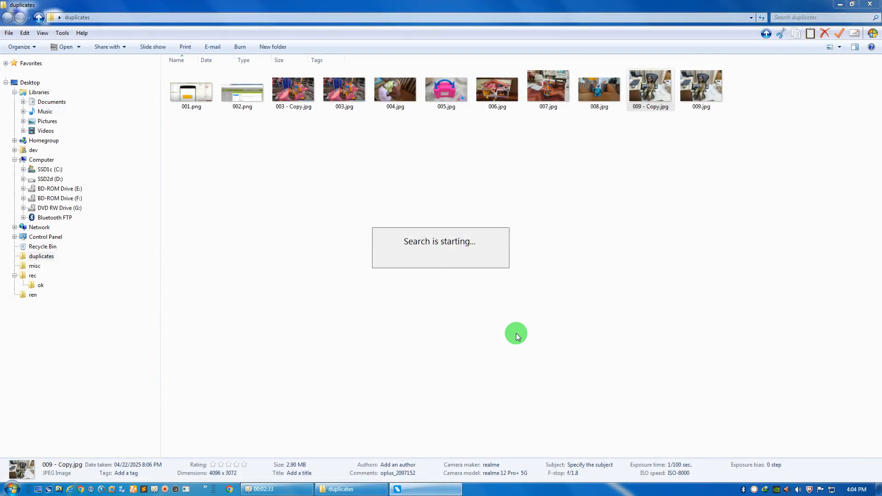
pyautogui.click(426, 488)
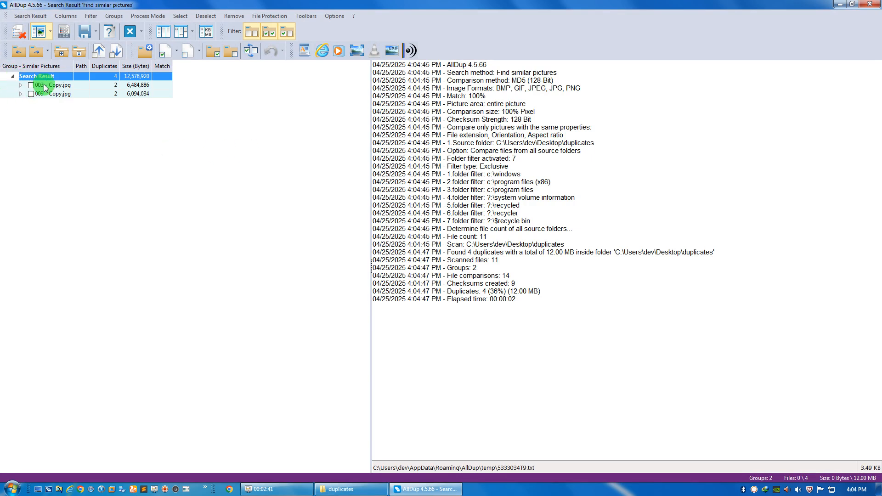
# Step: Expand all result groups and preview 003.jpg, 003 - Copy.jpg and the 009 group pictures
pyautogui.rightClick(38, 76)
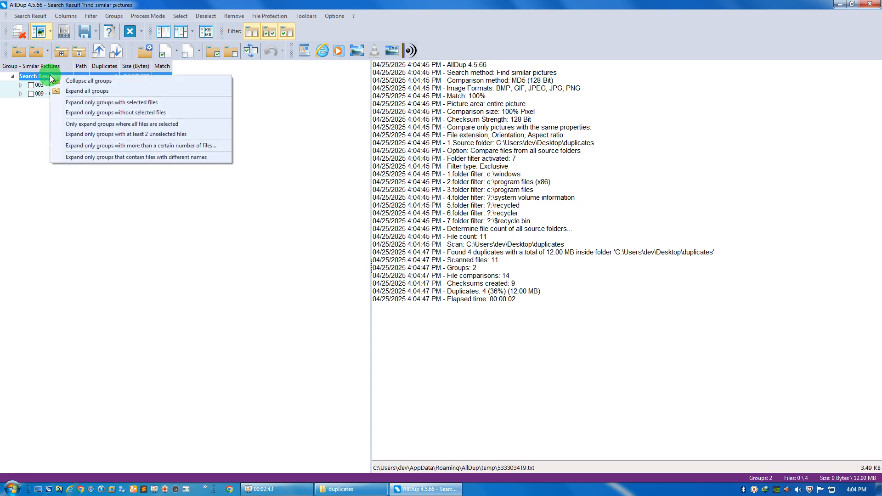
pyautogui.moveTo(93, 163)
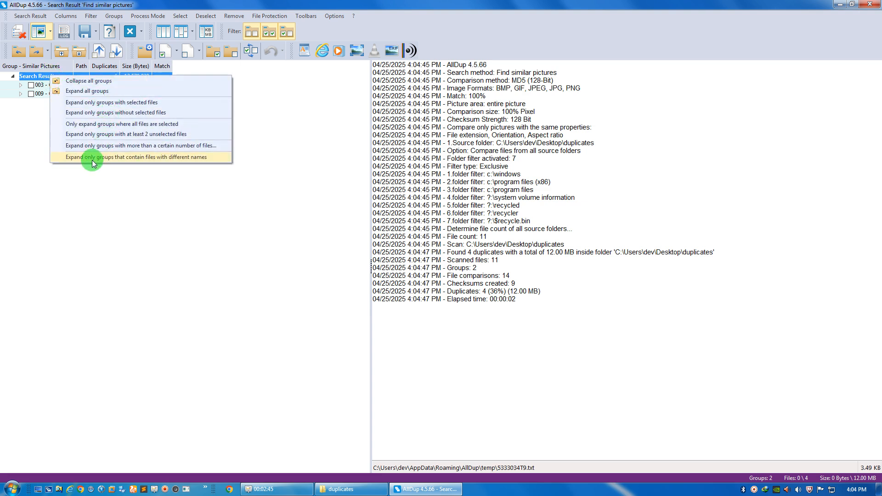
pyautogui.moveTo(97, 91)
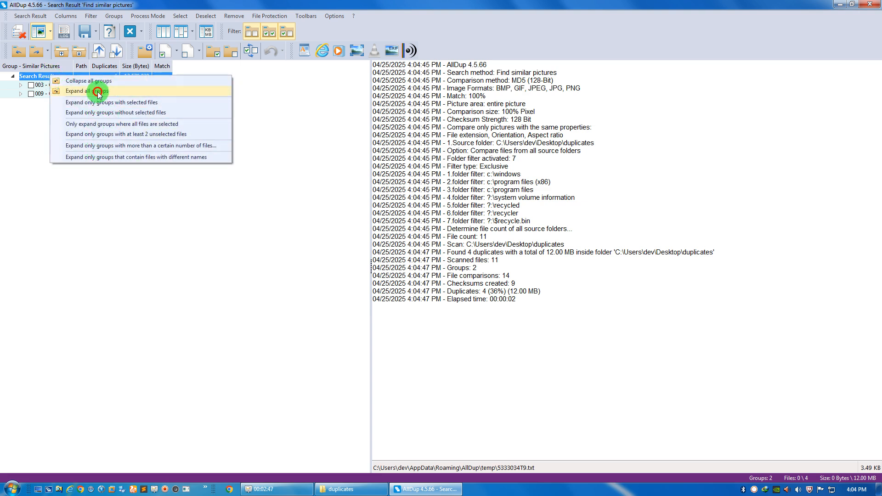
pyautogui.click(85, 91)
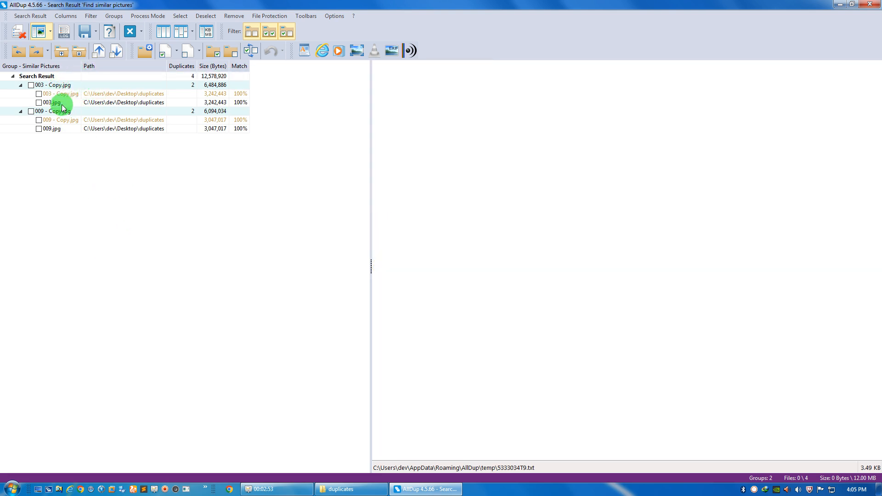
pyautogui.click(54, 102)
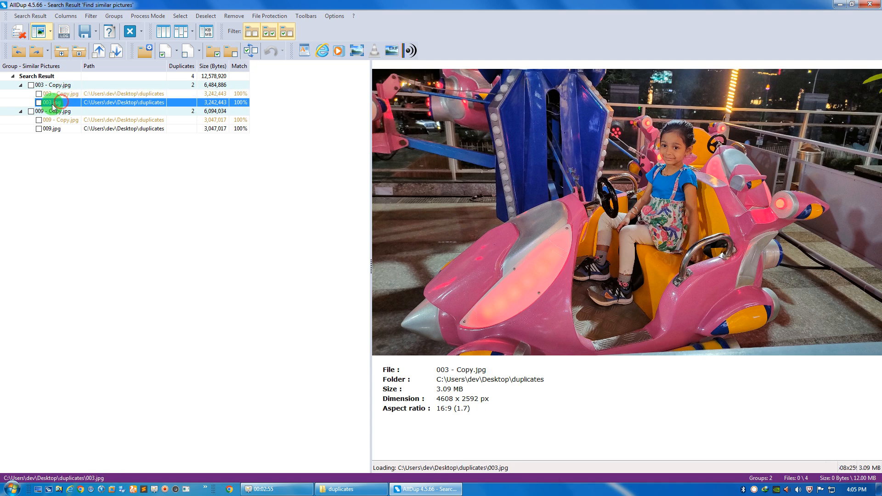
pyautogui.click(56, 94)
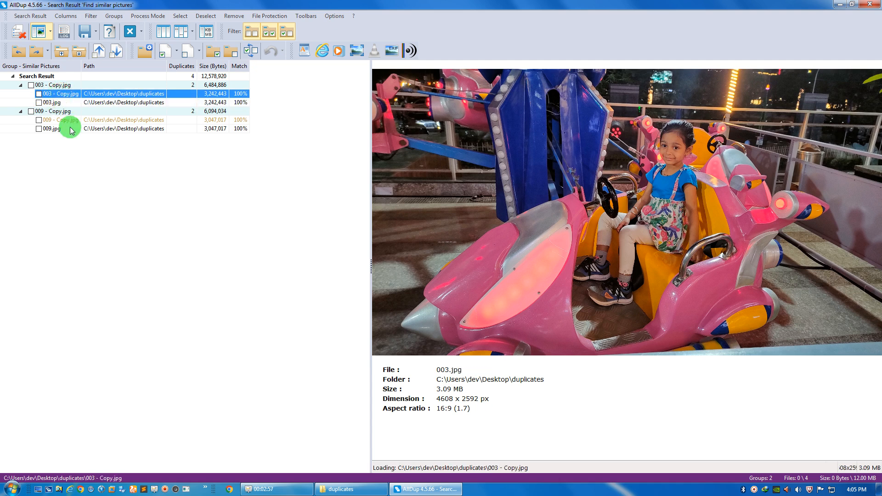
pyautogui.click(56, 111)
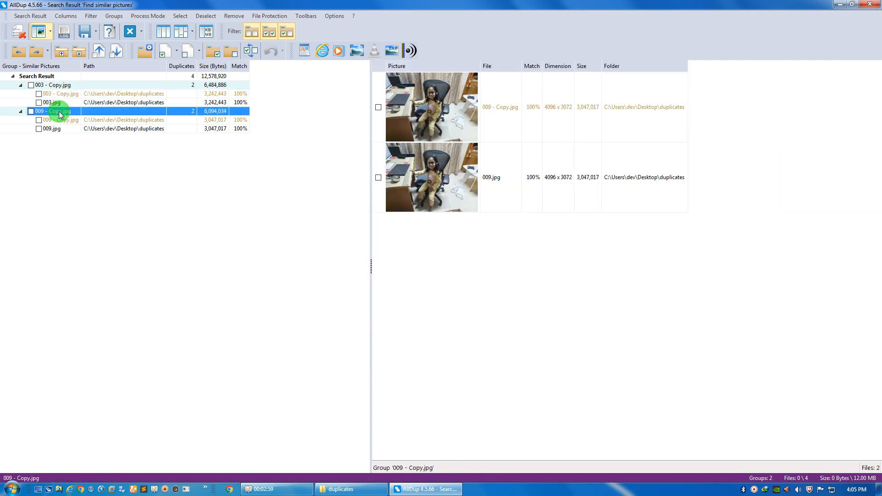
pyautogui.click(51, 129)
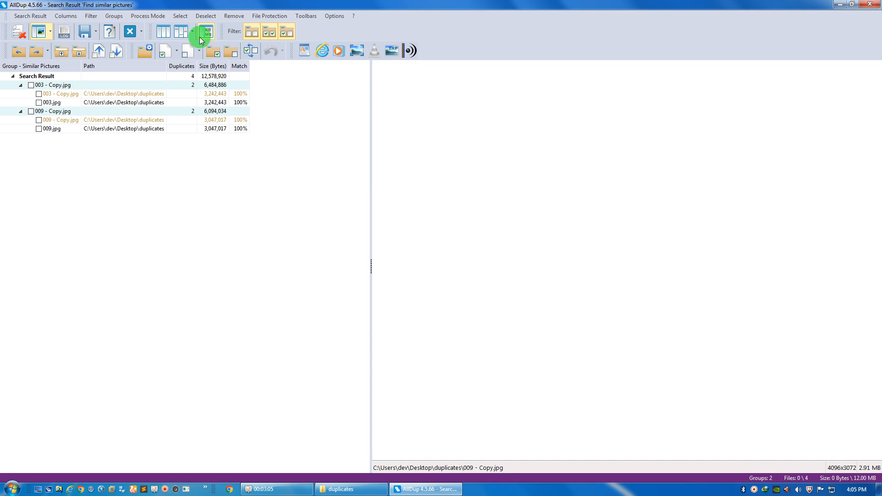
# Step: Mark every file except the last in each group, selecting 003 - Copy.jpg and 009 - Copy.jpg
pyautogui.click(180, 16)
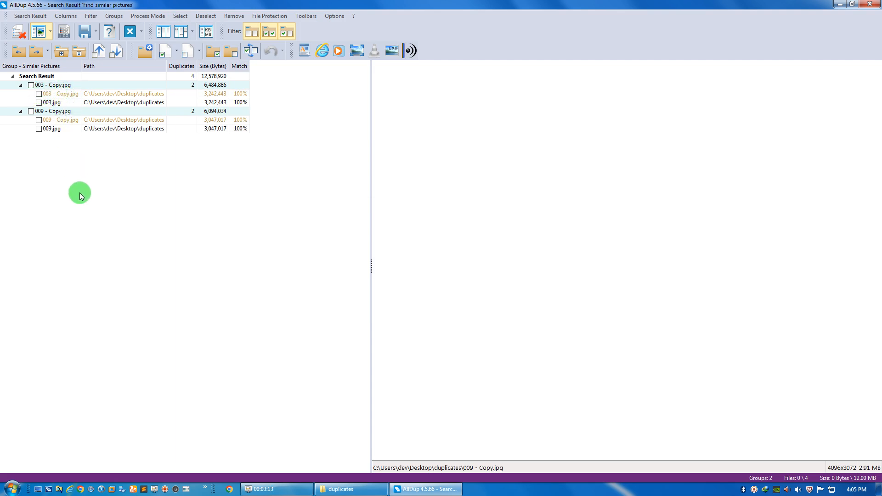
pyautogui.moveTo(83, 231)
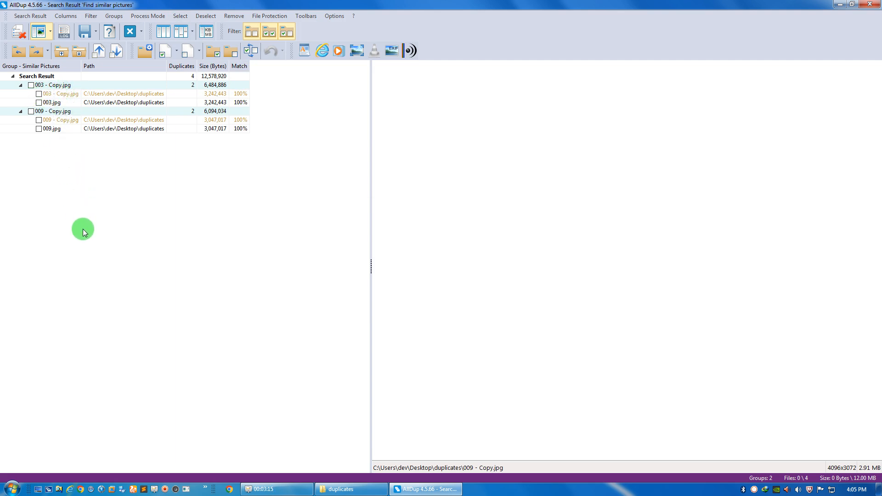
pyautogui.moveTo(206, 16)
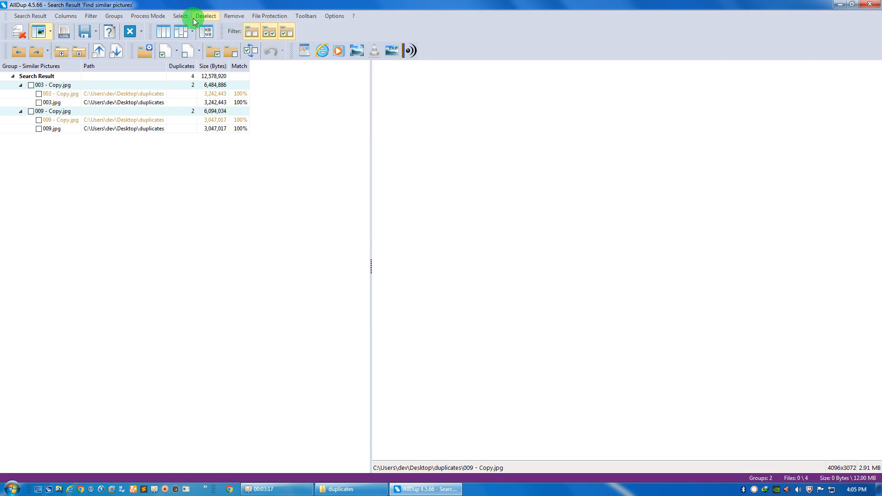
pyautogui.click(180, 16)
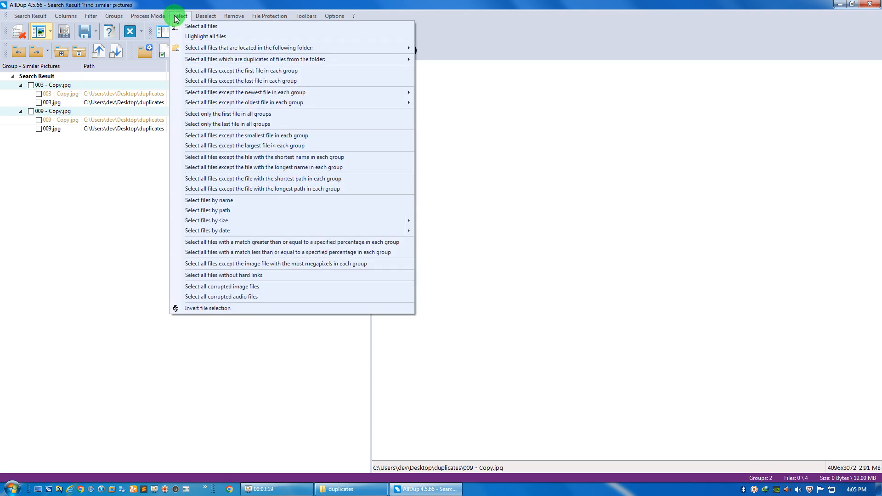
pyautogui.moveTo(237, 59)
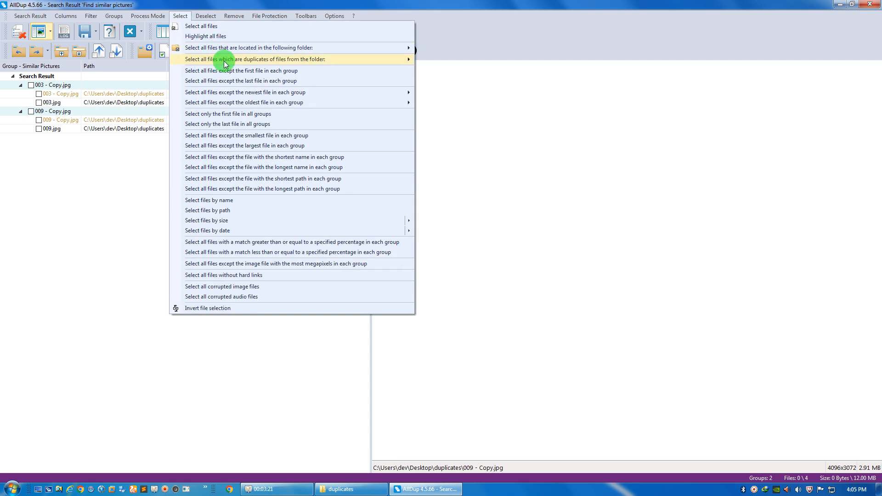
pyautogui.moveTo(241, 70)
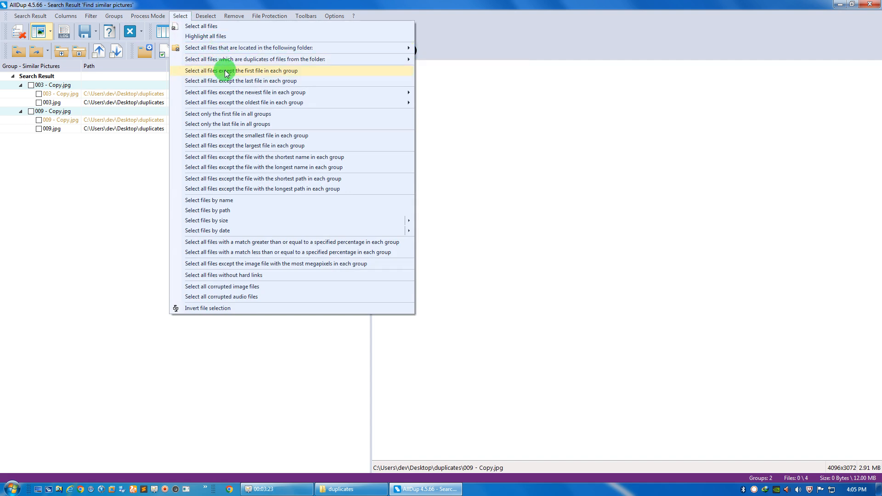
pyautogui.moveTo(224, 81)
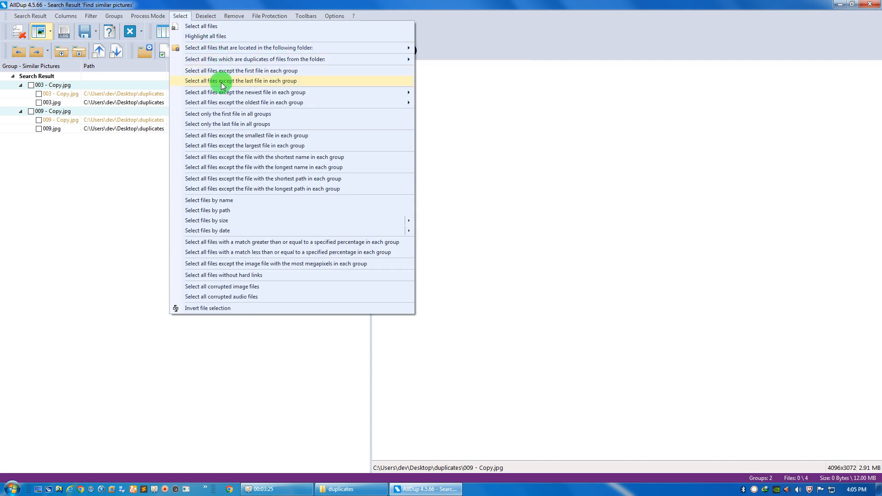
pyautogui.moveTo(234, 71)
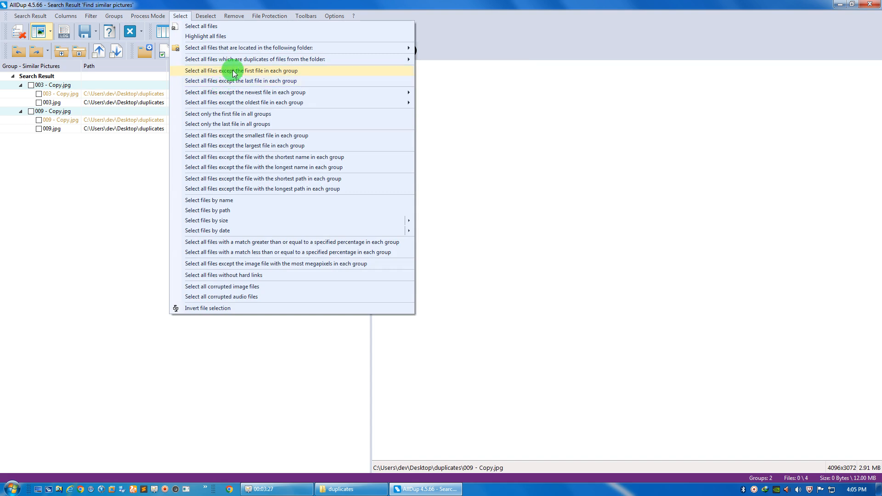
pyautogui.moveTo(233, 81)
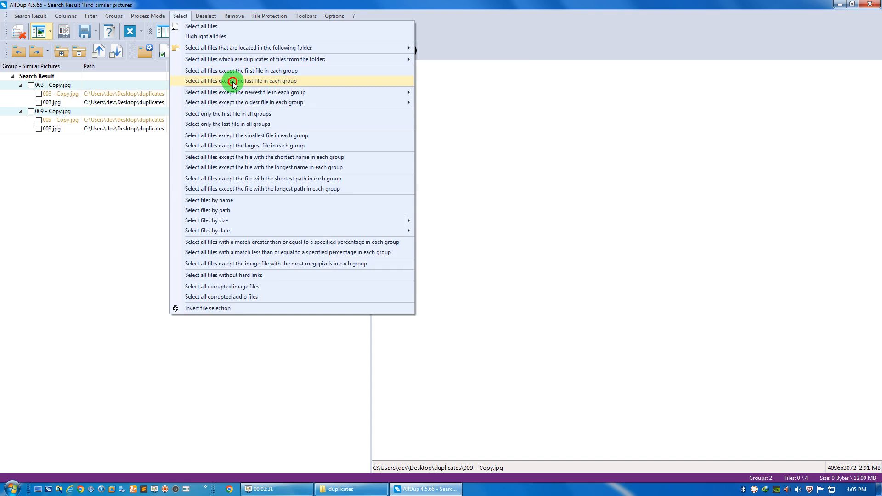
pyautogui.click(241, 81)
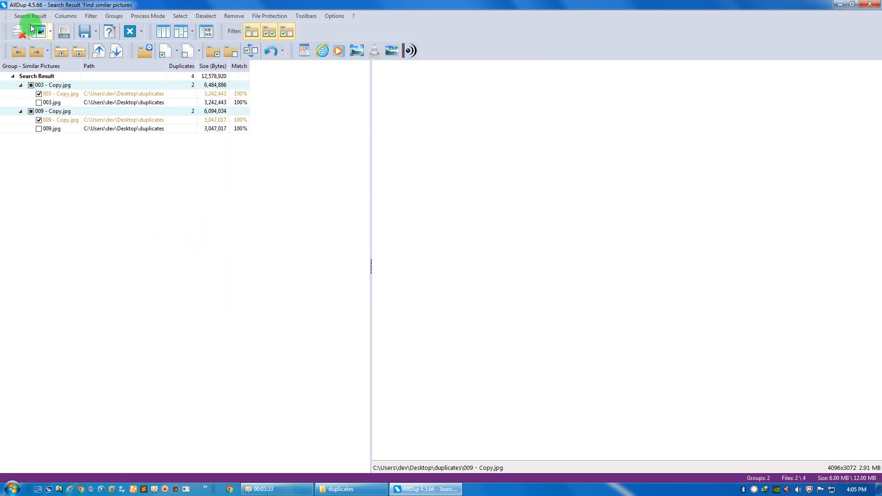
pyautogui.moveTo(19, 31)
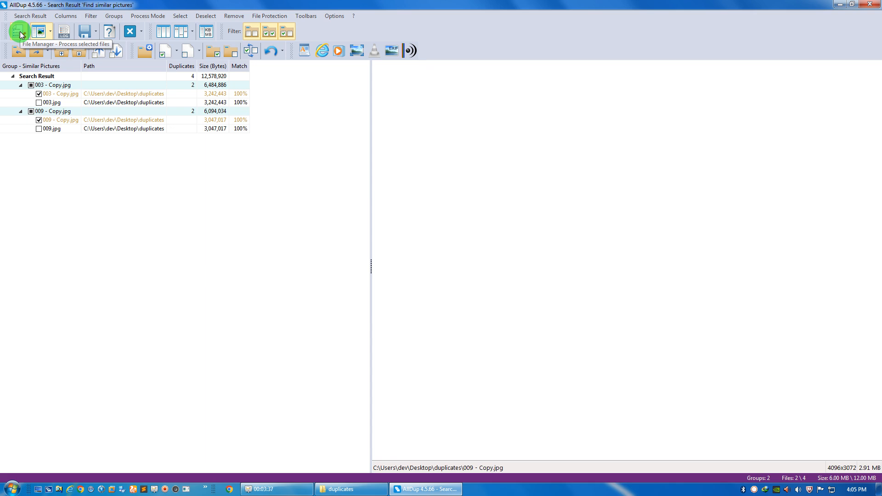
# Step: Delete the two marked copies via File Manager, confirm the warning and close the report
pyautogui.click(18, 31)
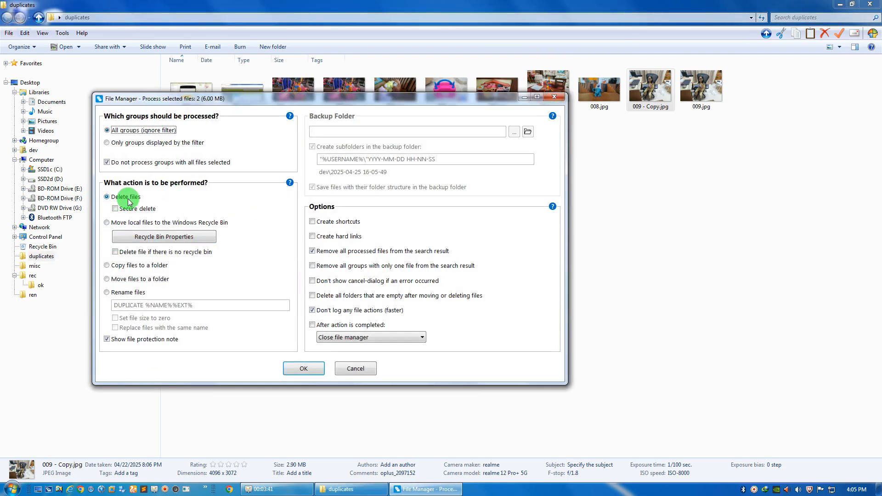
pyautogui.click(303, 369)
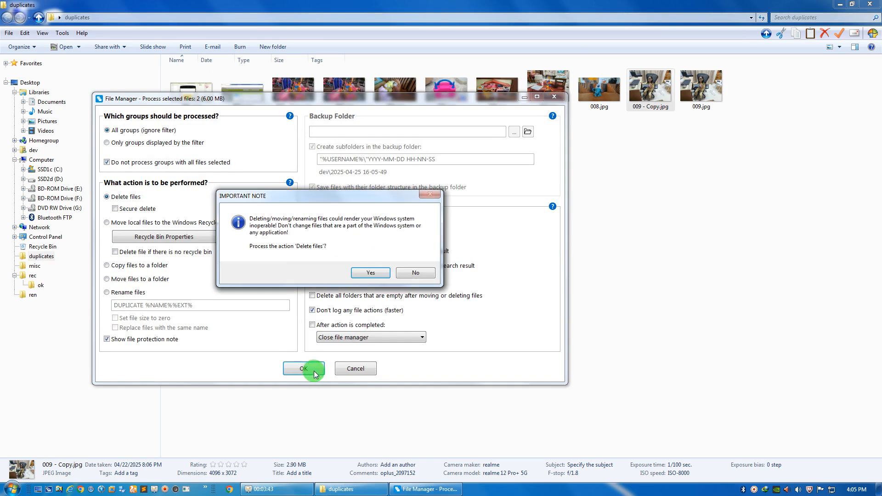
pyautogui.click(369, 273)
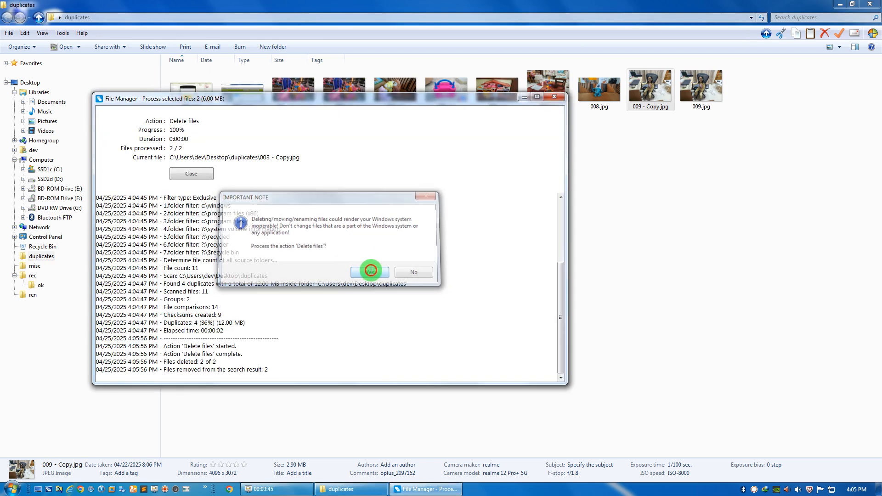
pyautogui.click(371, 272)
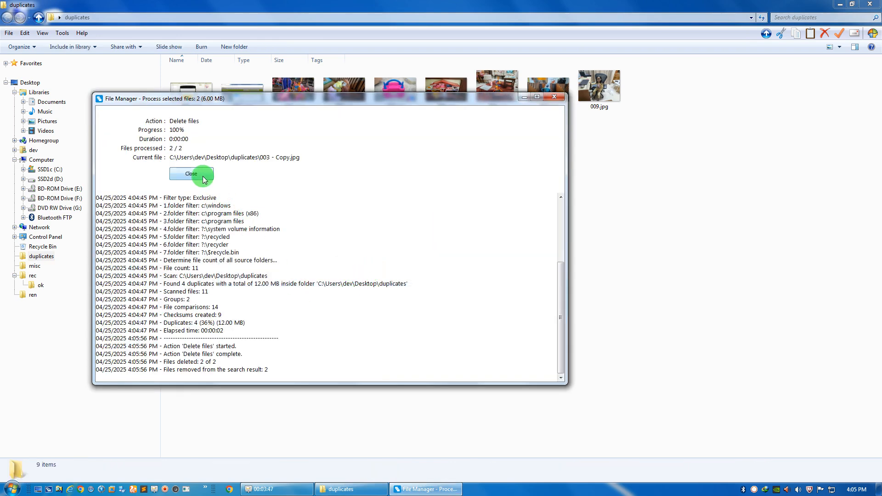
pyautogui.click(192, 174)
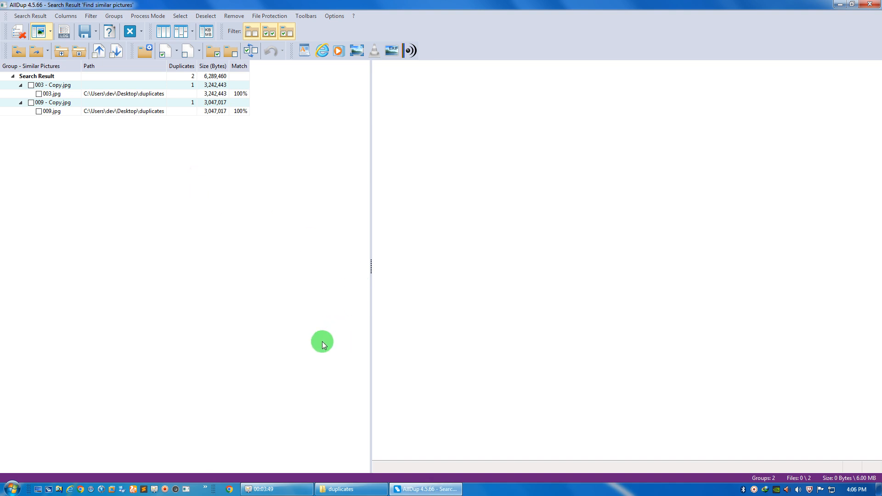
# Step: Preview the remaining originals 003.jpg and 009.jpg in the results list
pyautogui.click(52, 93)
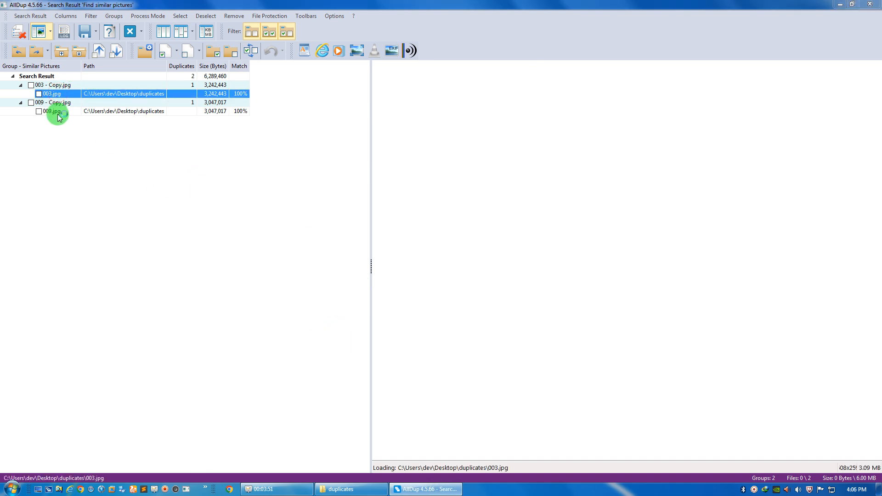
pyautogui.click(52, 111)
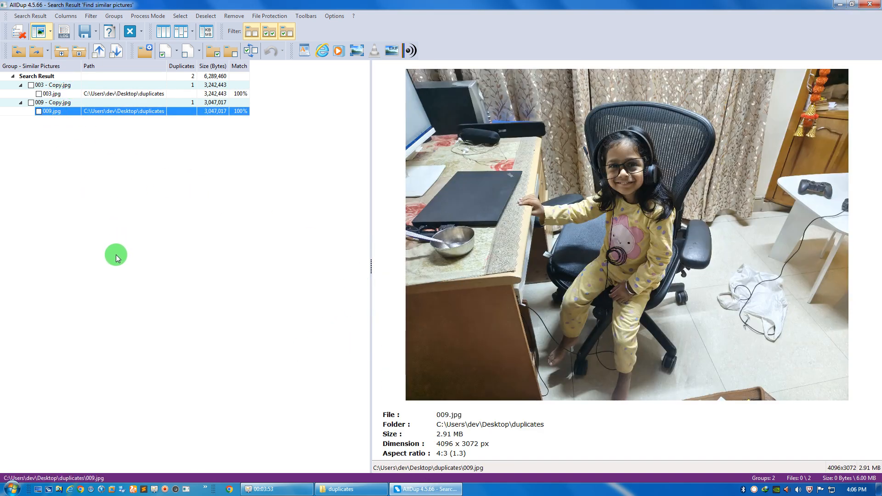
pyautogui.moveTo(876, 10)
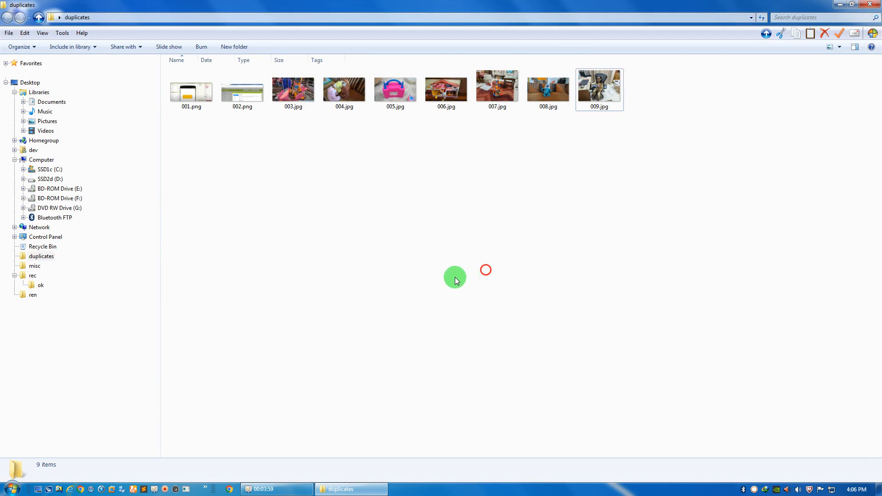
pyautogui.moveTo(274, 297)
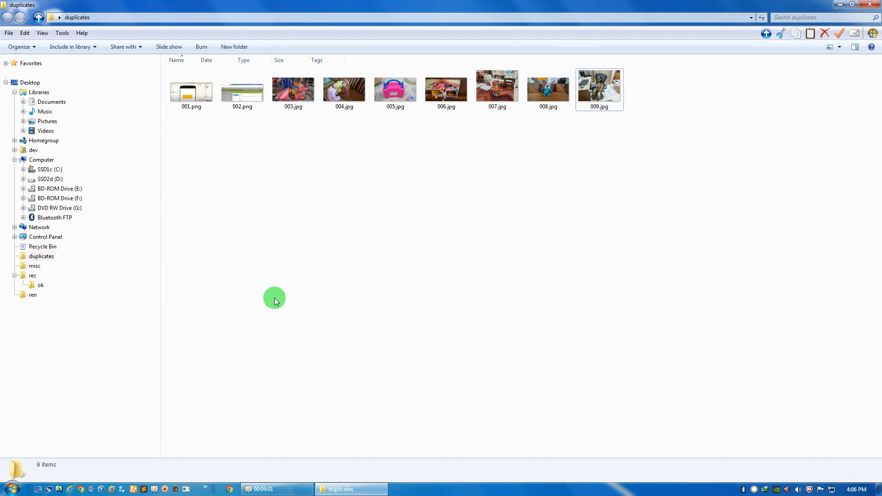
pyautogui.moveTo(511, 237)
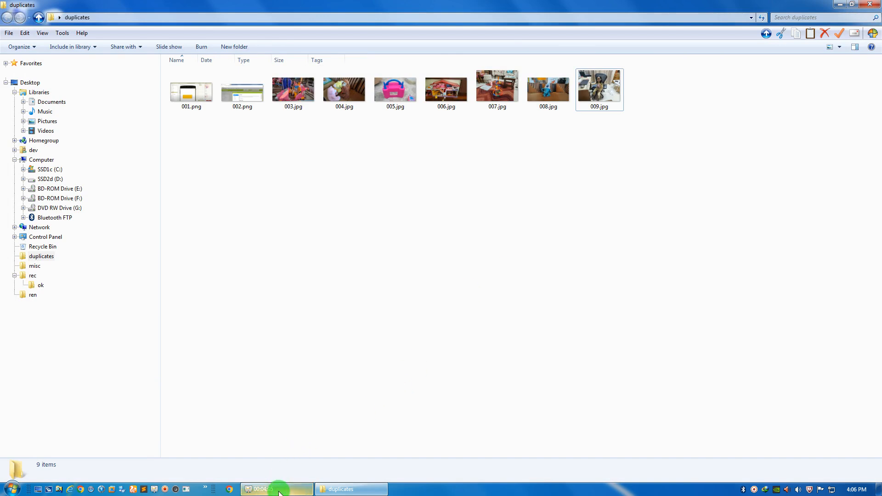
# Step: Switch to the Explorer duplicates folder window showing nine remaining items
pyautogui.click(277, 488)
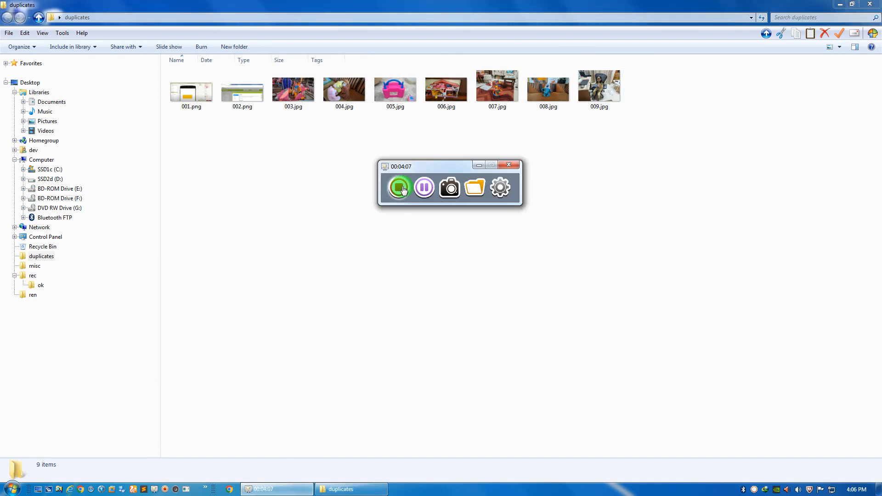